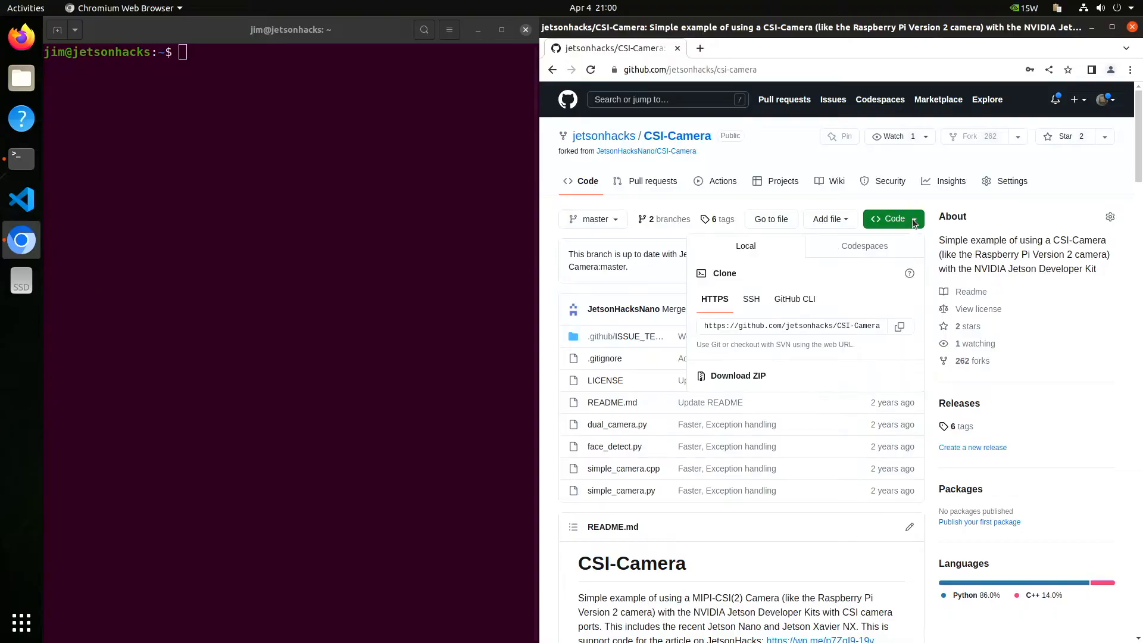
Step: Copy the CSI-Camera HTTPS clone address and focus the terminal
{"action": "left_click", "coordinate": [900, 326]}
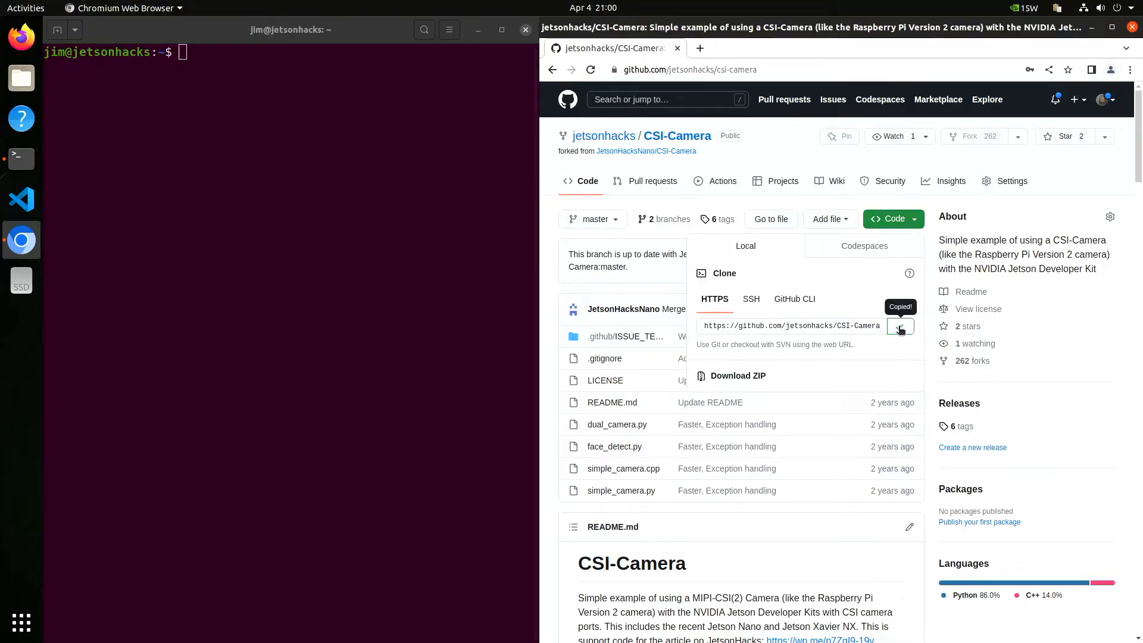
{"action": "left_click", "coordinate": [232, 96]}
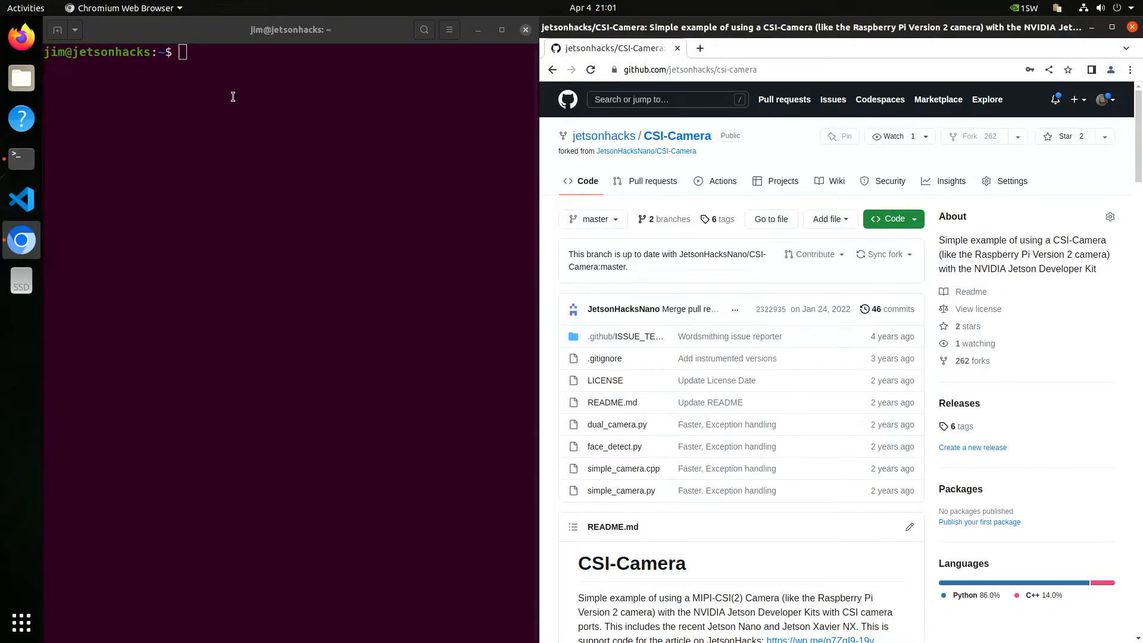
Step: Run git clone with the pasted CSI-Camera URL, then change into the CSI-Camera folder
{"action": "type", "text": "git clo"}
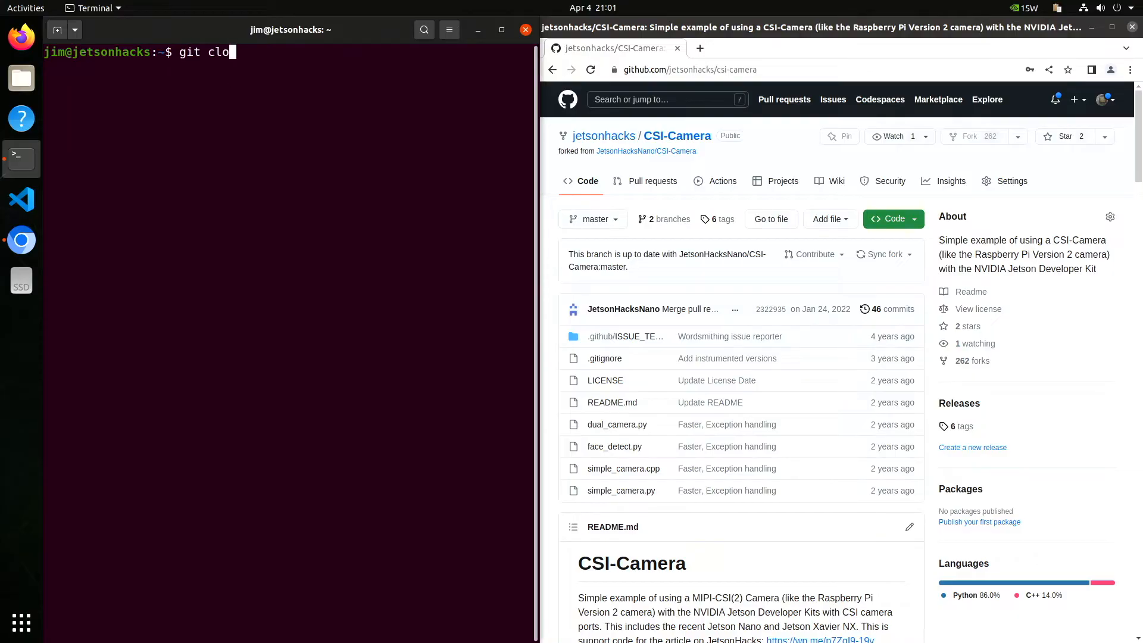
{"action": "right_click", "coordinate": [248, 51]}
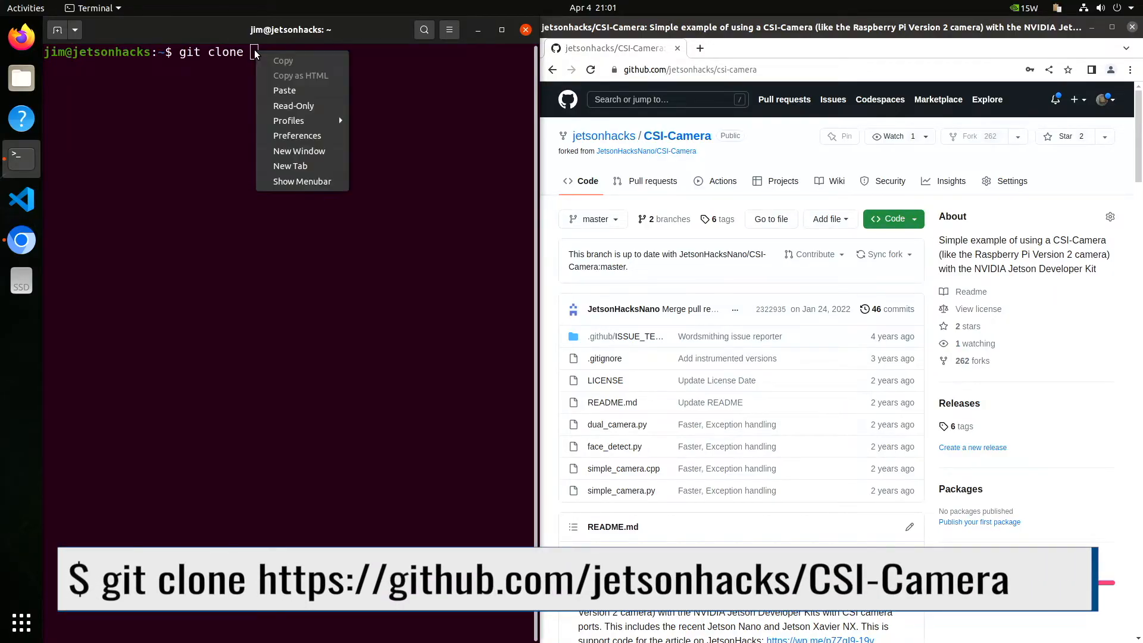
{"action": "left_click", "coordinate": [285, 89]}
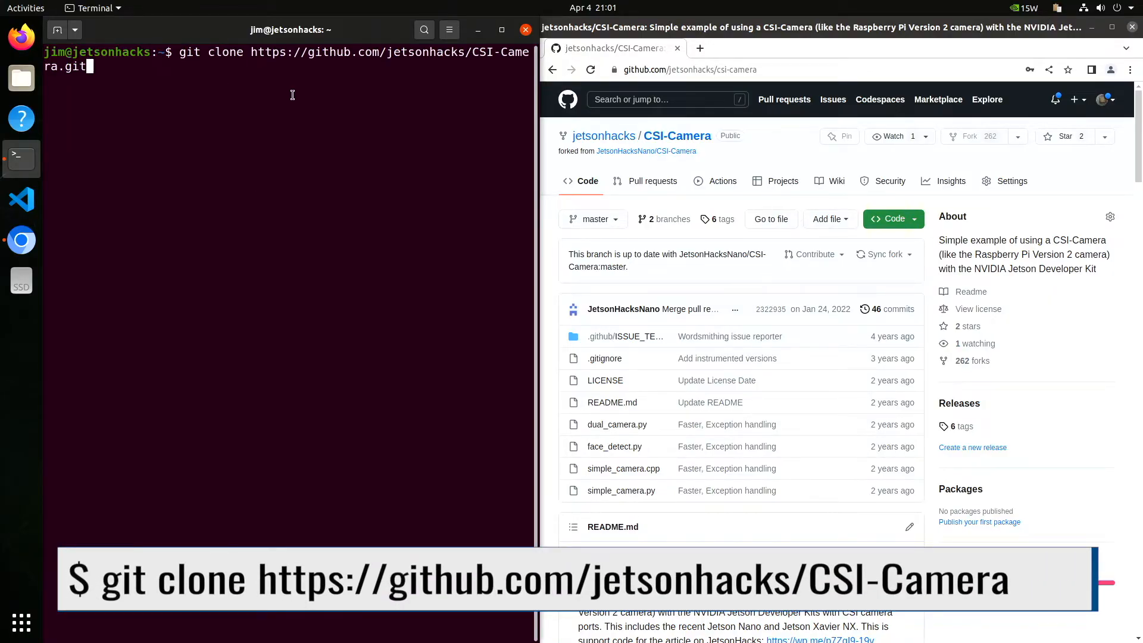
{"action": "key", "text": "Return"}
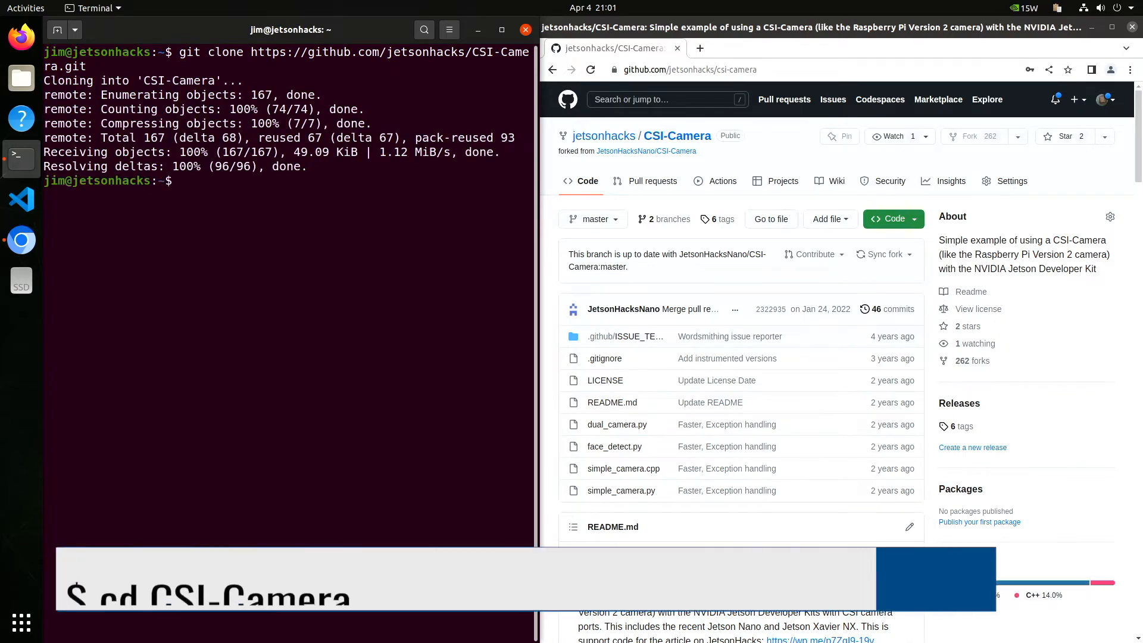
{"action": "type", "text": "cd CSI-Camera/"}
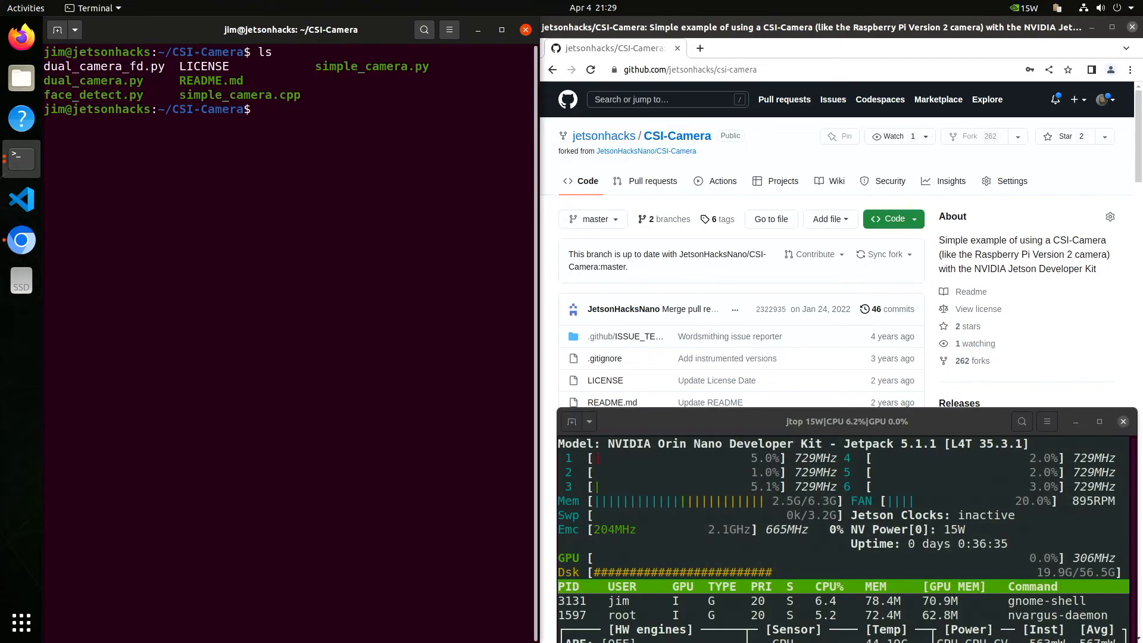
{"action": "type", "text": "p"}
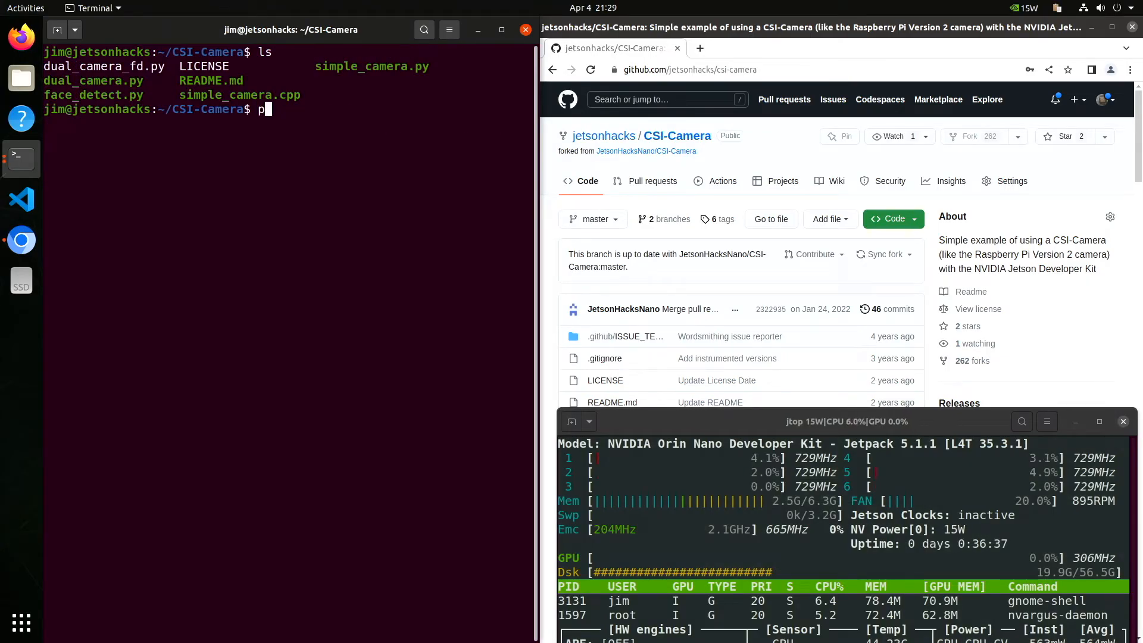
{"action": "type", "text": "ython3 simpl"}
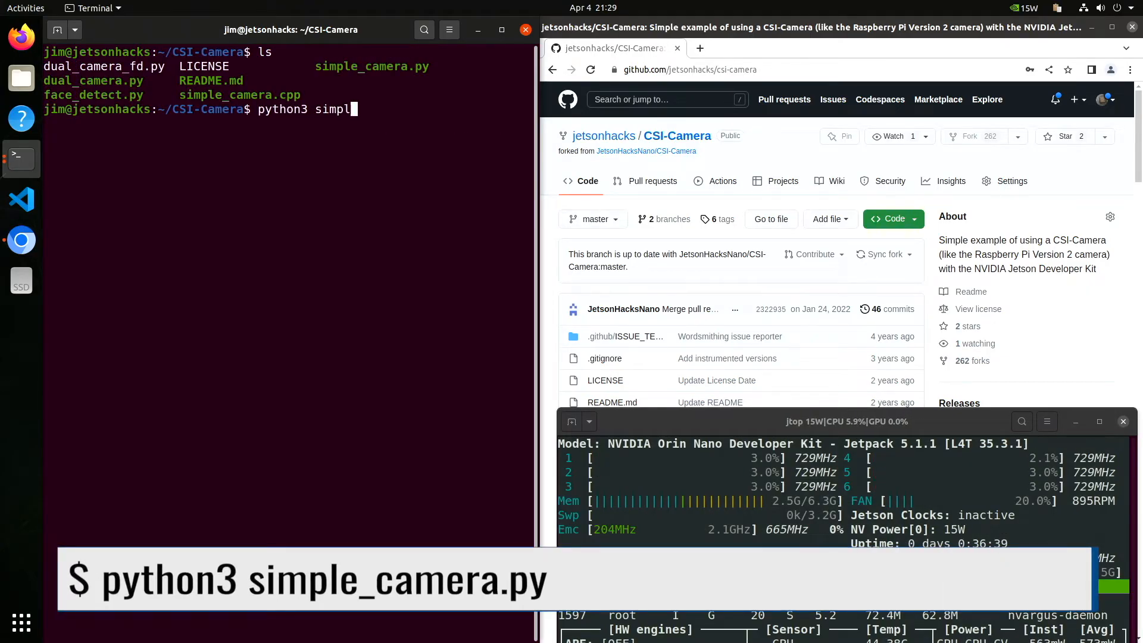
{"action": "key", "text": "Return"}
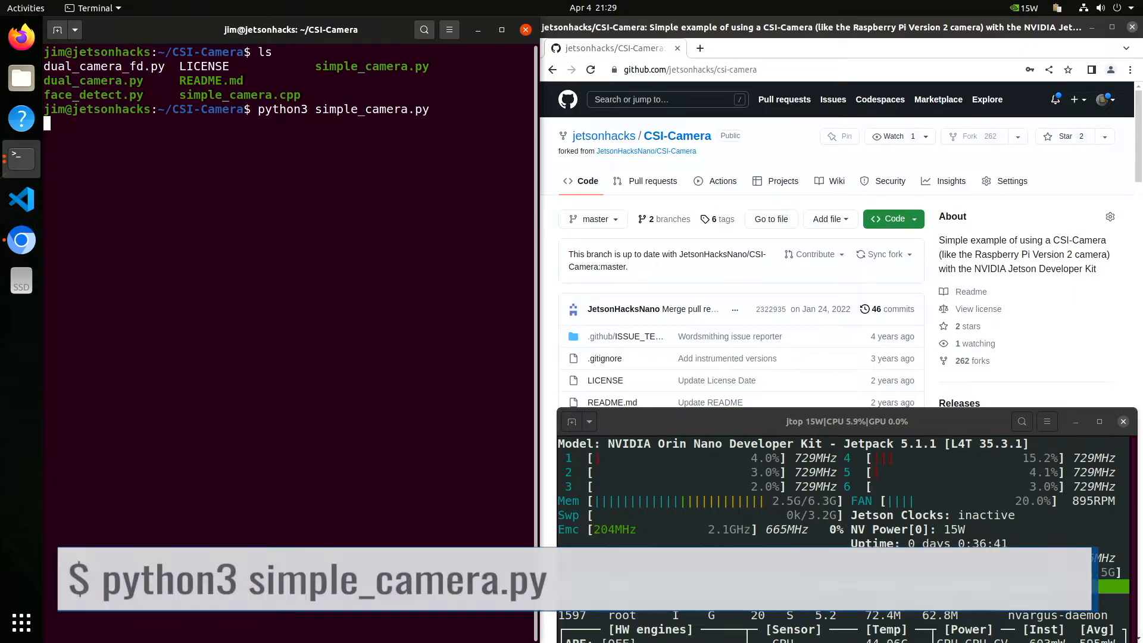
{"action": "key", "text": "Return"}
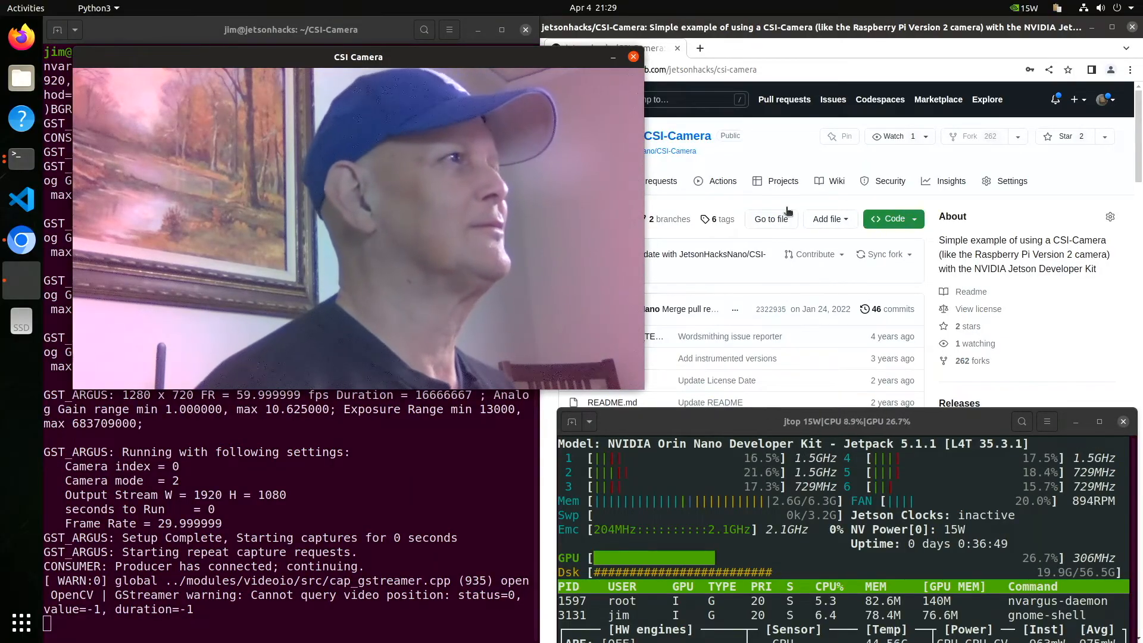
{"action": "left_click", "coordinate": [633, 56]}
{"action": "type", "text": "ls"}
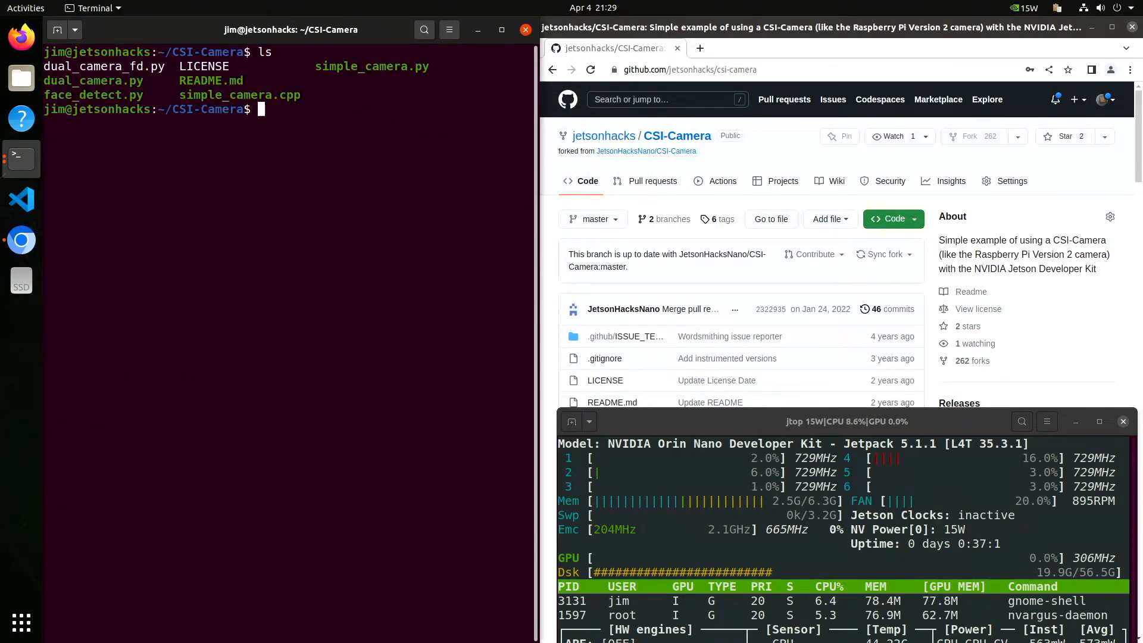
{"action": "type", "text": "python3"}
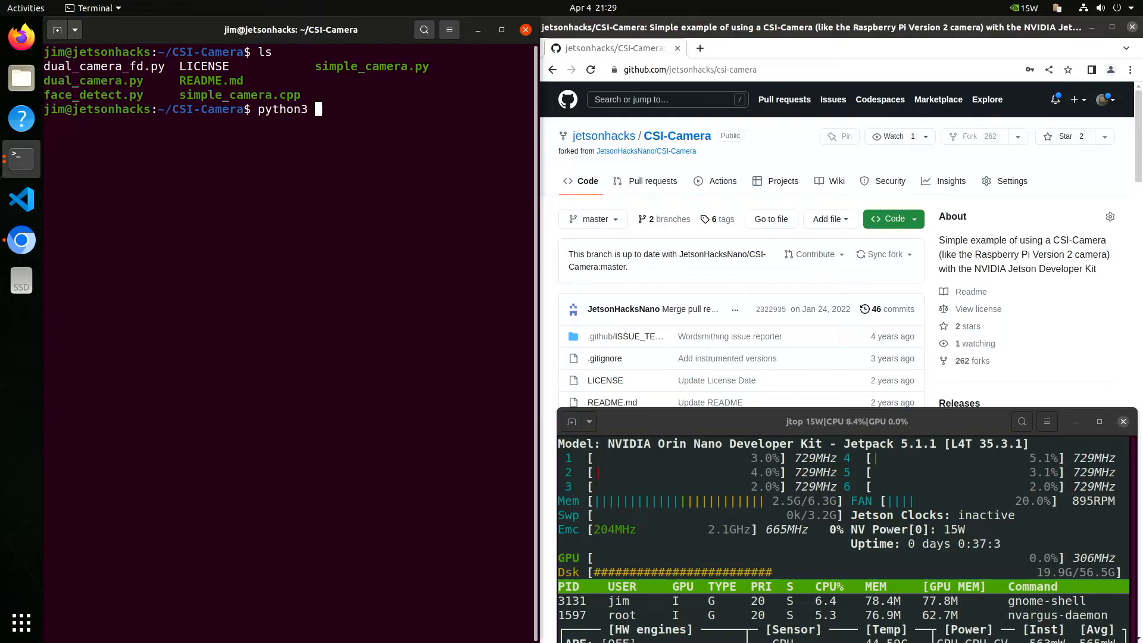
{"action": "type", "text": "dual_camera"}
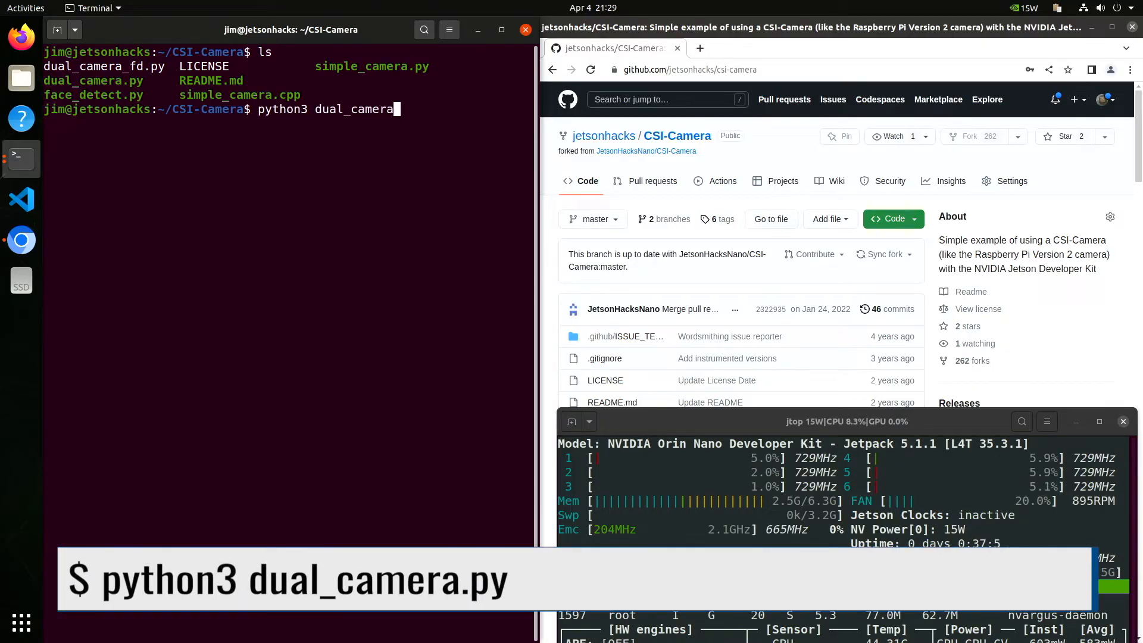
{"action": "key", "text": "Return"}
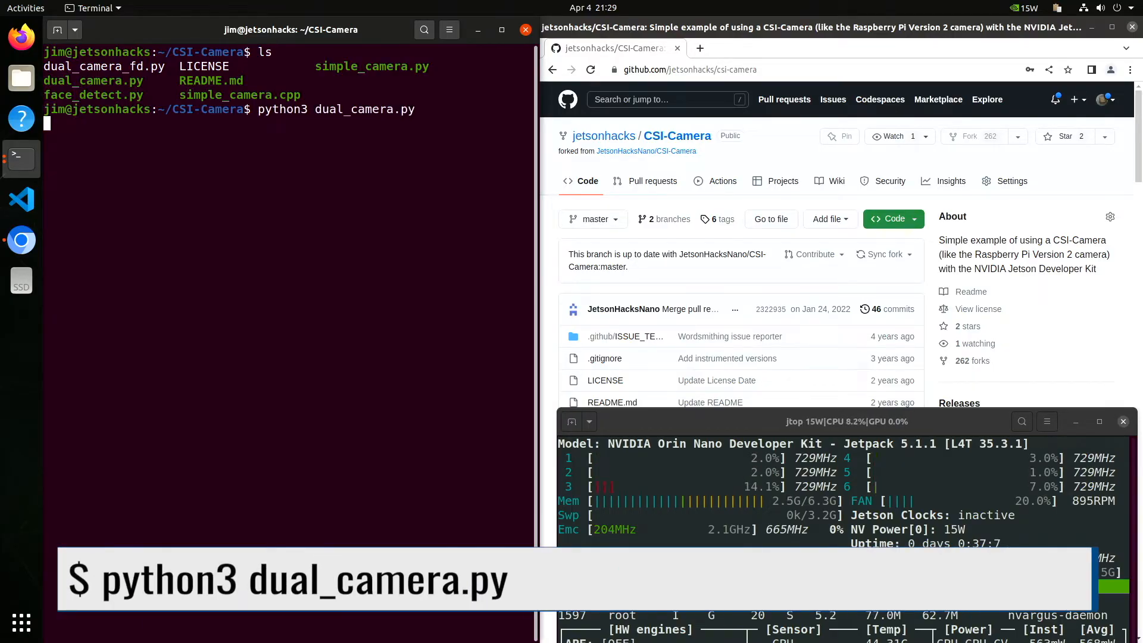
{"action": "key", "text": "Return"}
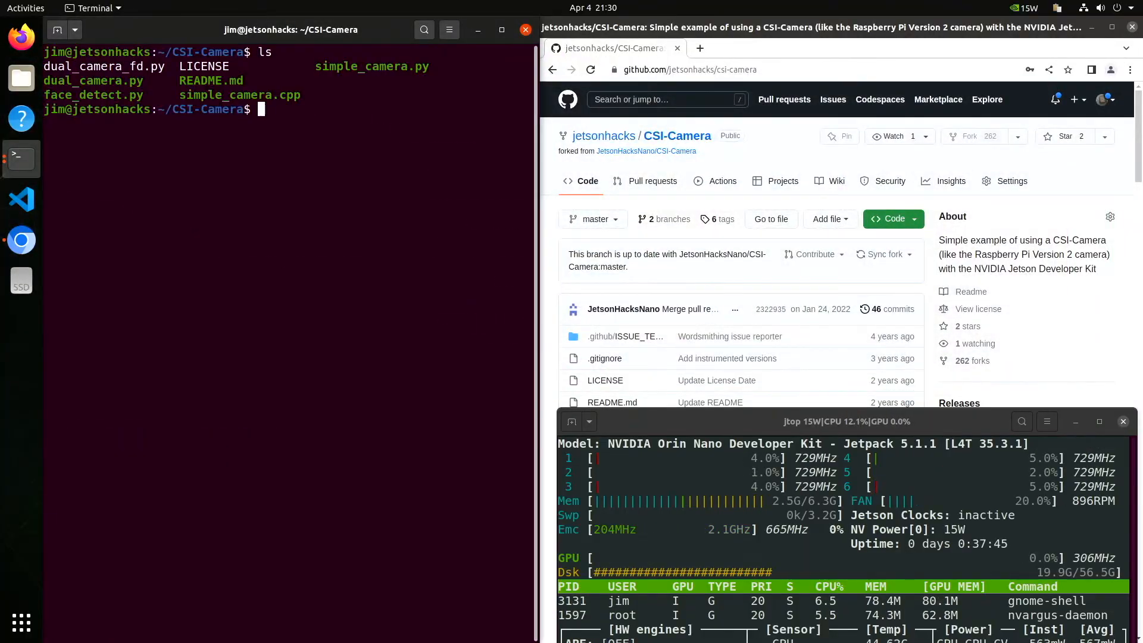
Step: Run 'python3 face_detect.py' to start the live face detection window
{"action": "type", "text": "python3 face_detect"}
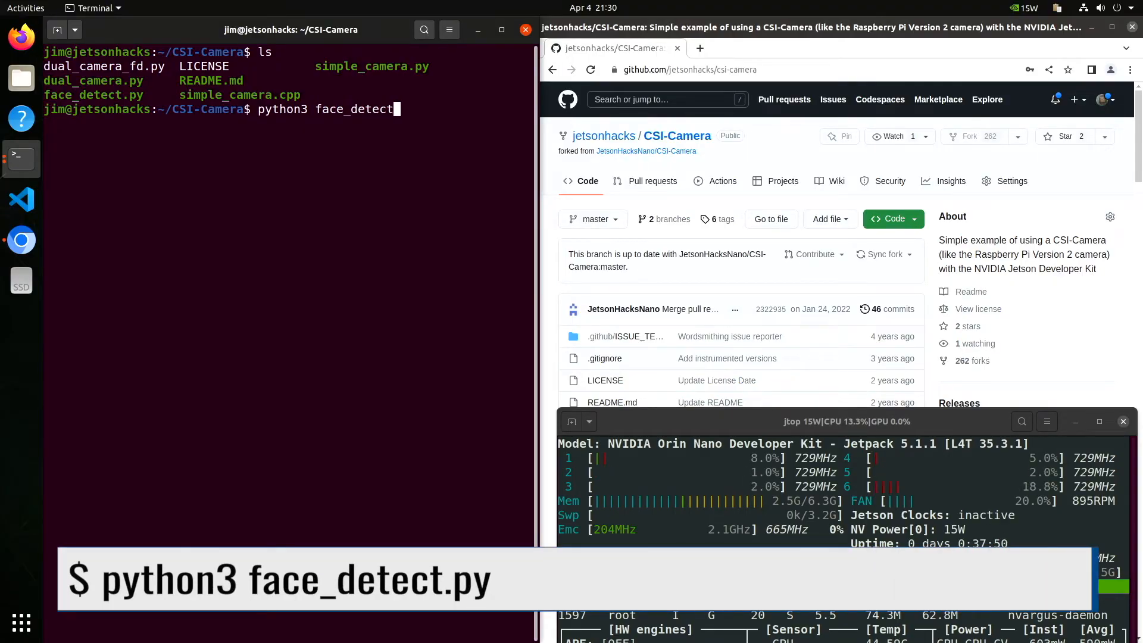
{"action": "type", "text": ".py"}
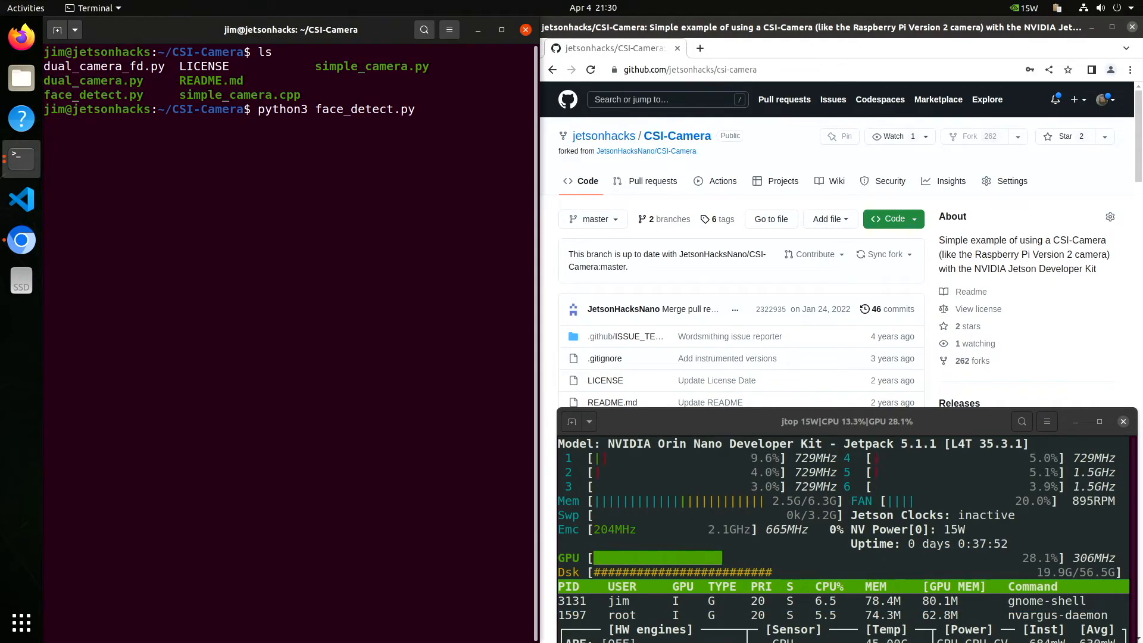
{"action": "key", "text": "Return"}
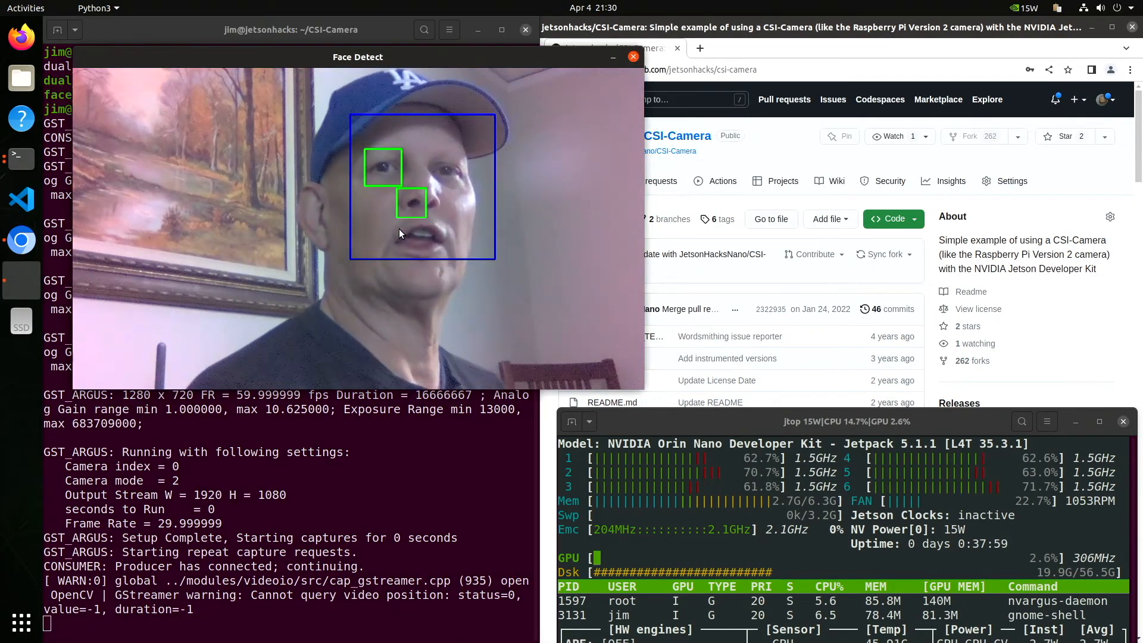